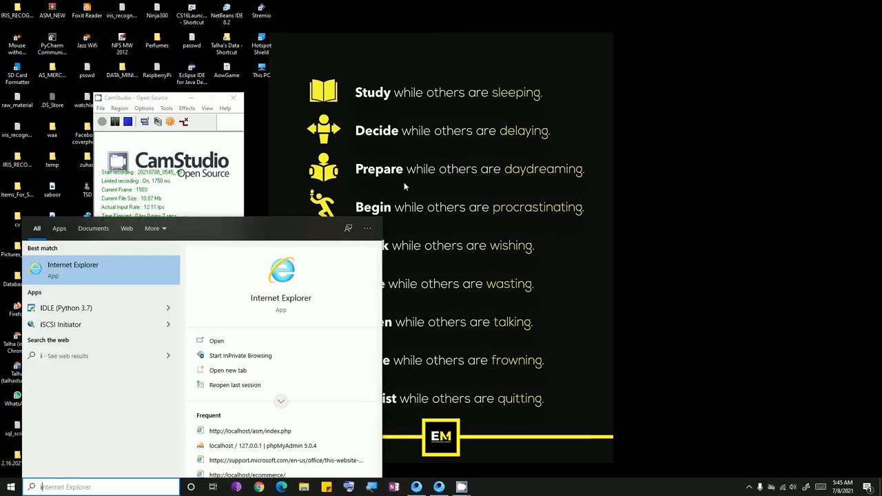
Launch Command Prompt by searching for 'cmd'
text(cmd)
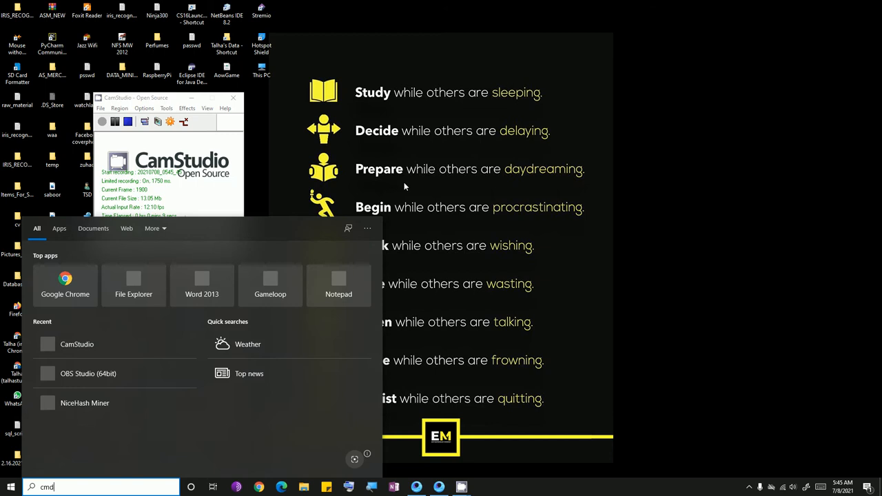
key(enter)
text(ipconfig)
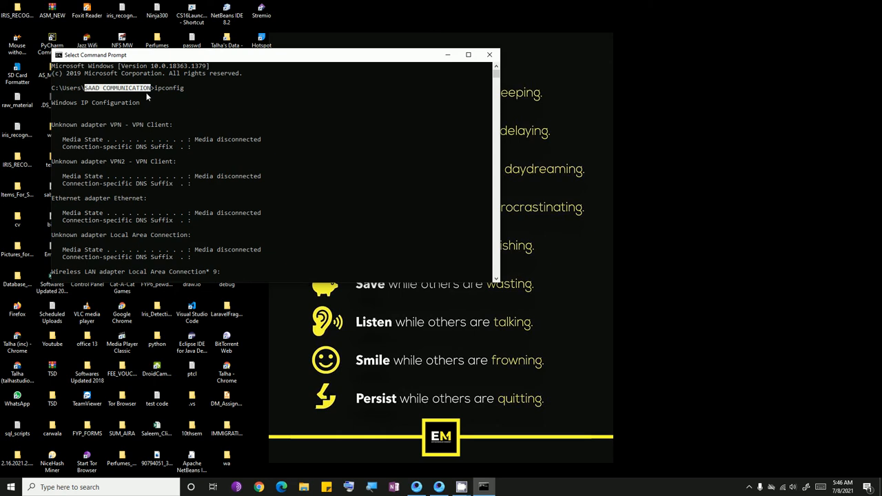
mouse_move(131, 102)
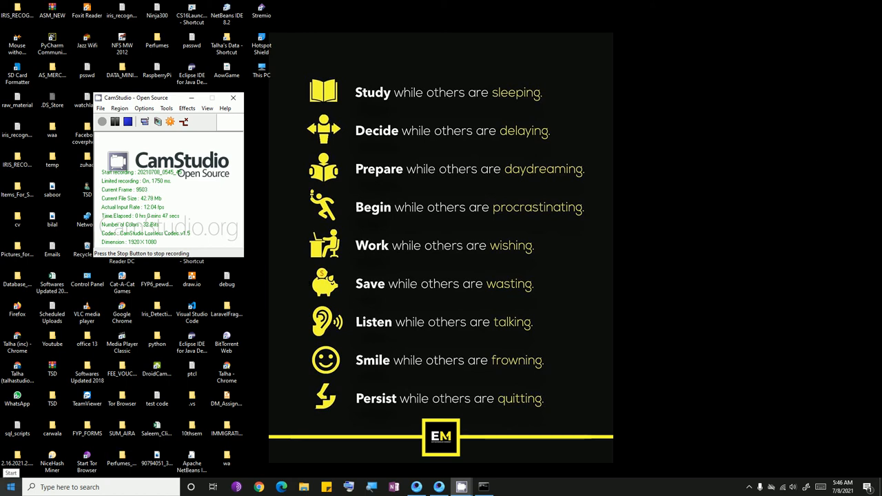
Search 'thi' and open Properties for This PC to view system information
text(thi)
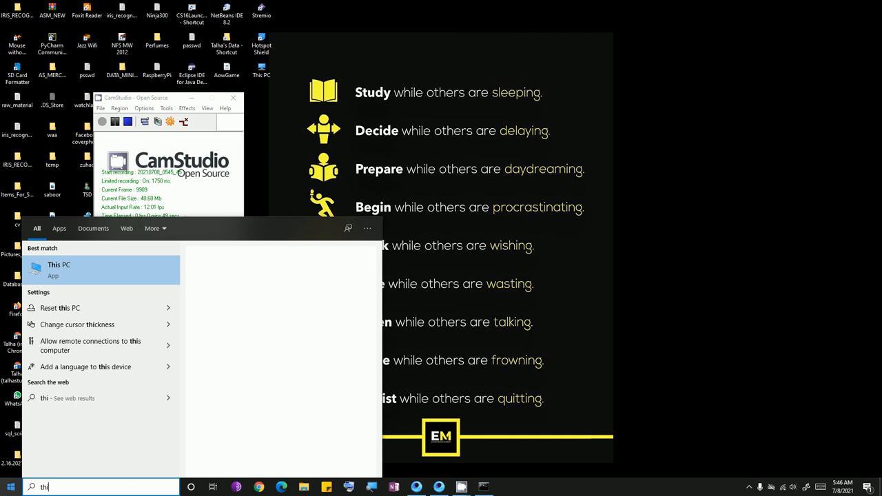
right_click(59, 269)
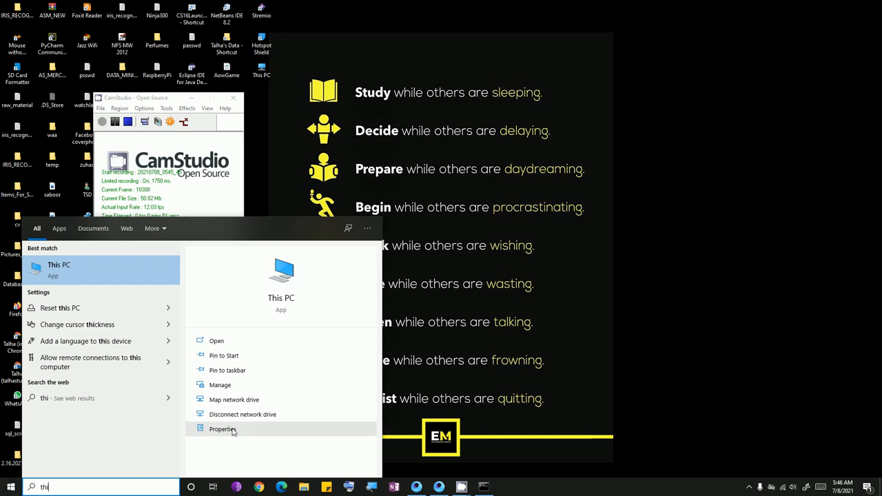
click(222, 428)
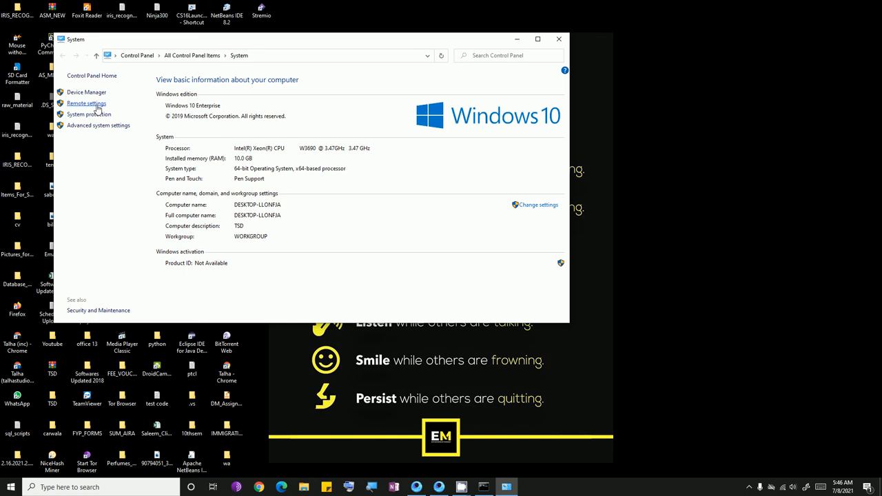
Confirm 'Allow remote connections to this computer' in Remote settings, then minimize System
click(86, 103)
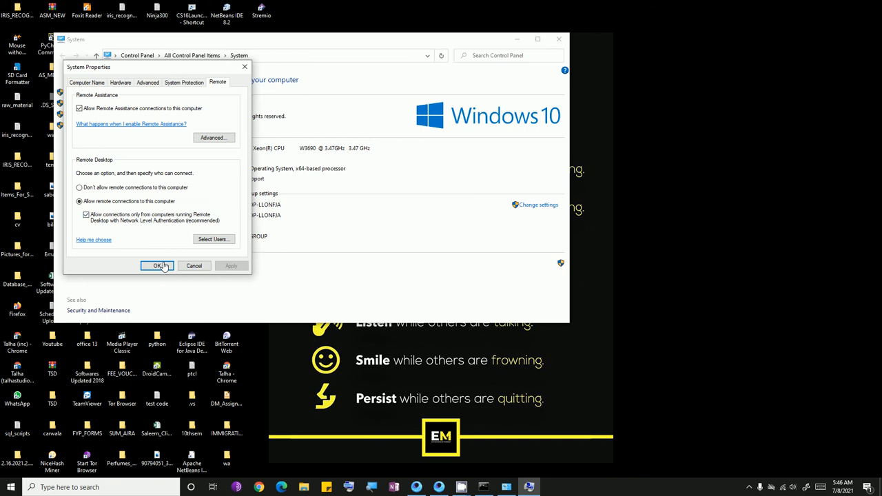
click(158, 266)
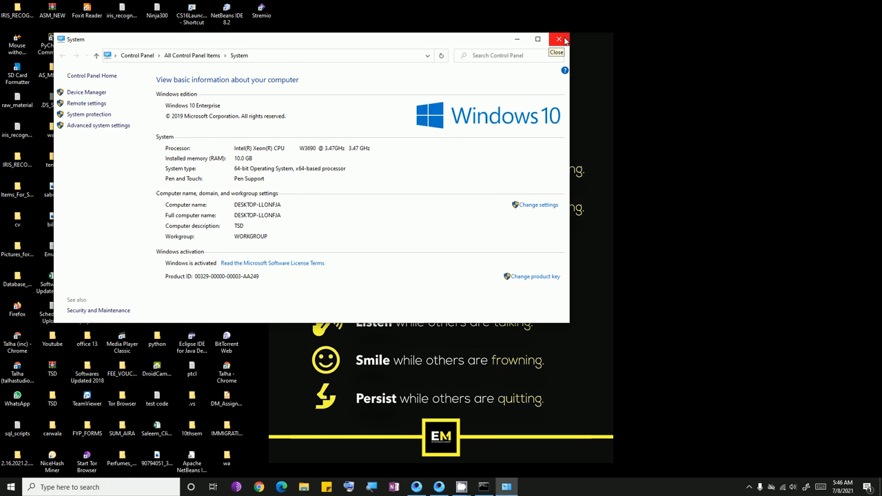
mouse_move(516, 40)
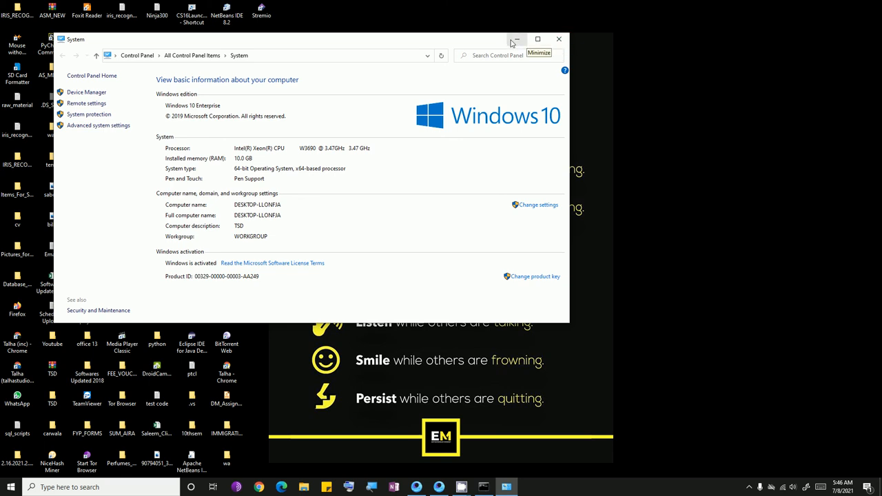
click(515, 40)
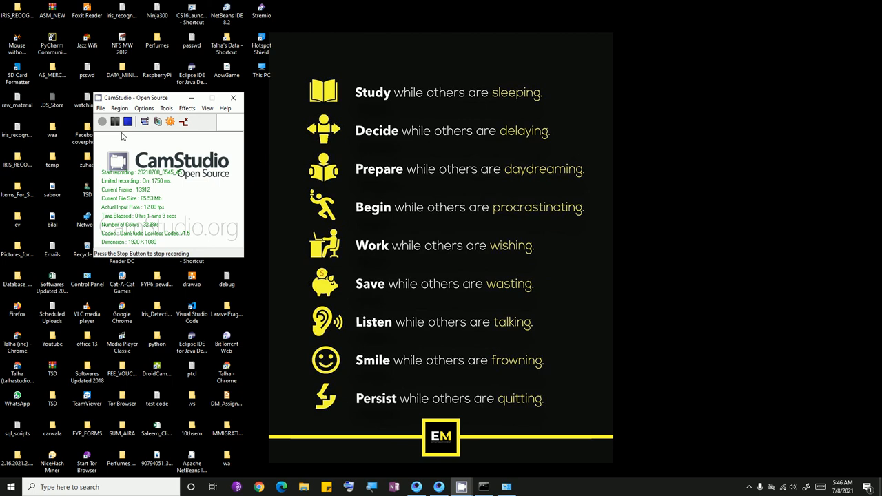